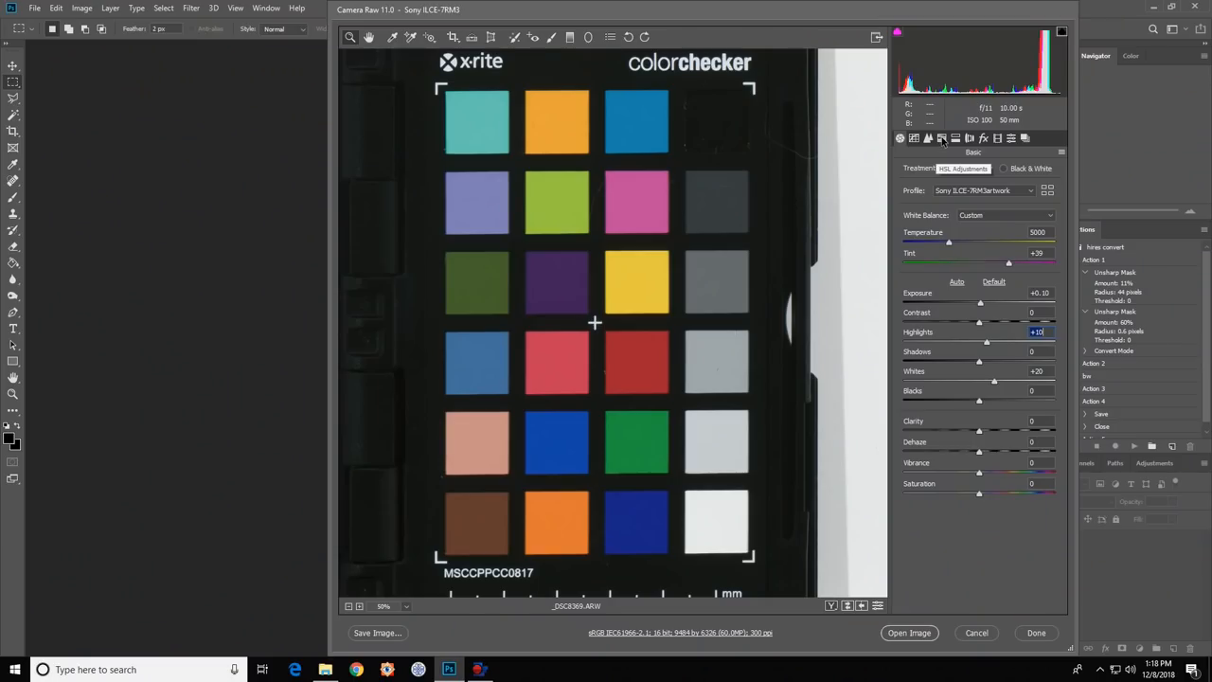
# - Show the HSL Adjustments panel for the ColorChecker photo
pyautogui.click(943, 138)
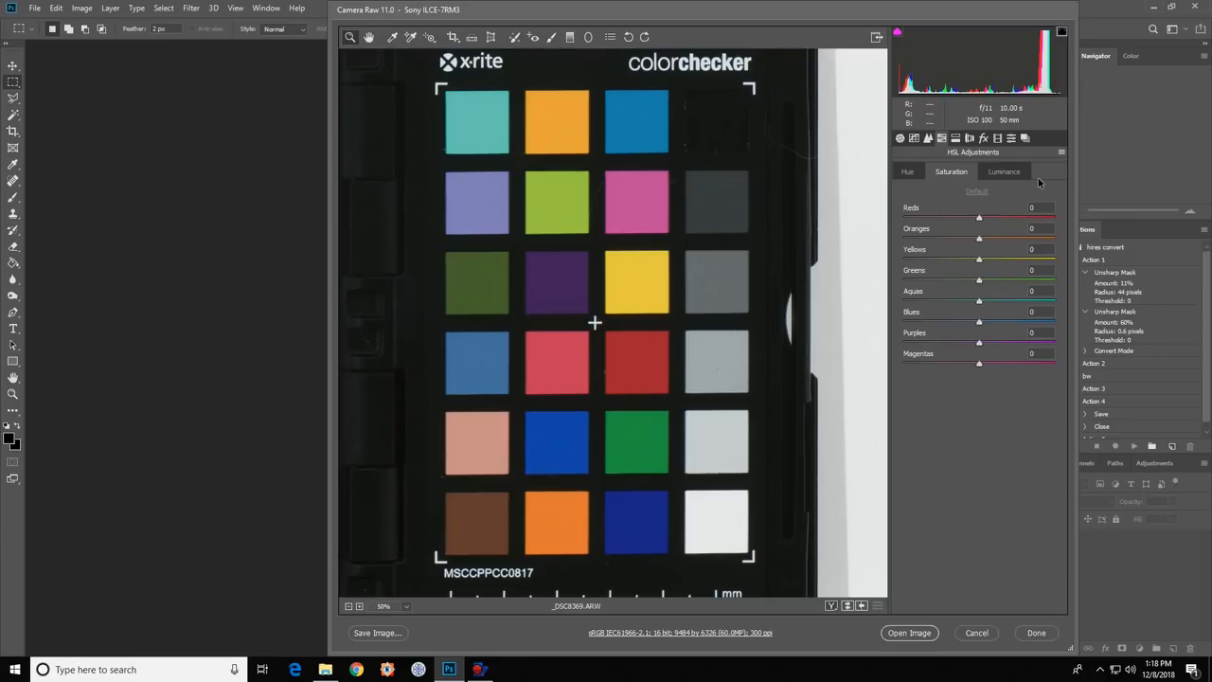
# - Shift the hues of the blue, red and yellow patches, then move to Luminance
pyautogui.click(905, 170)
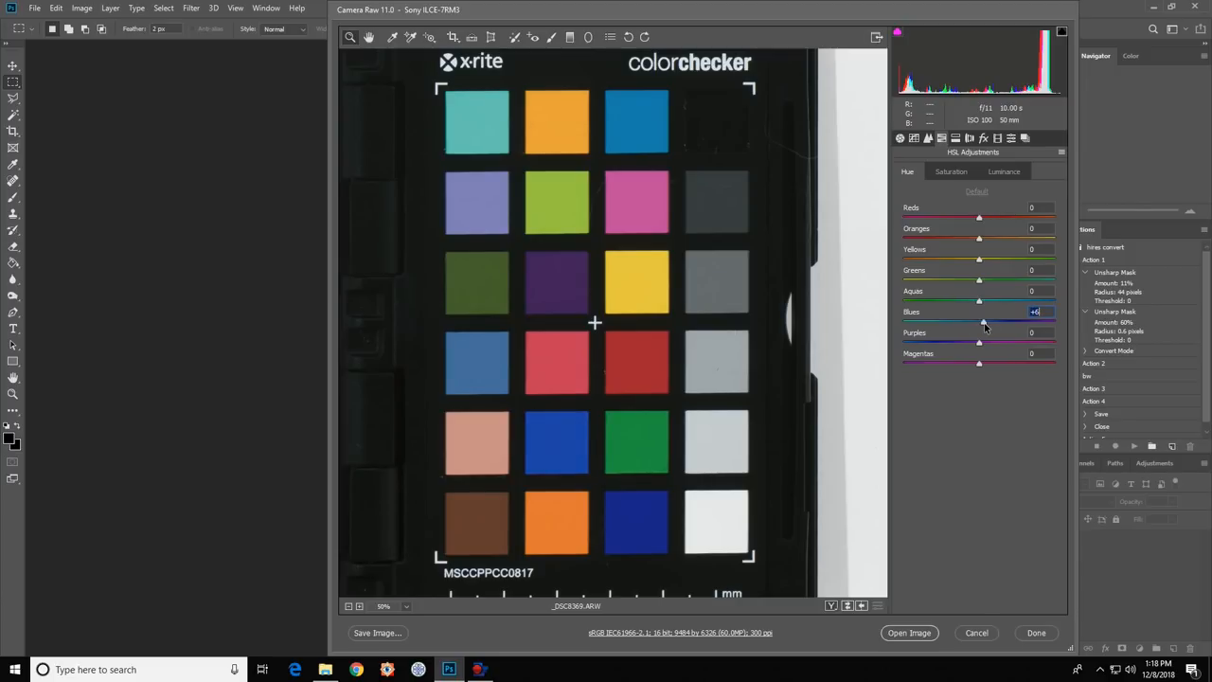
pyautogui.moveTo(982, 321); pyautogui.dragTo(989, 322)
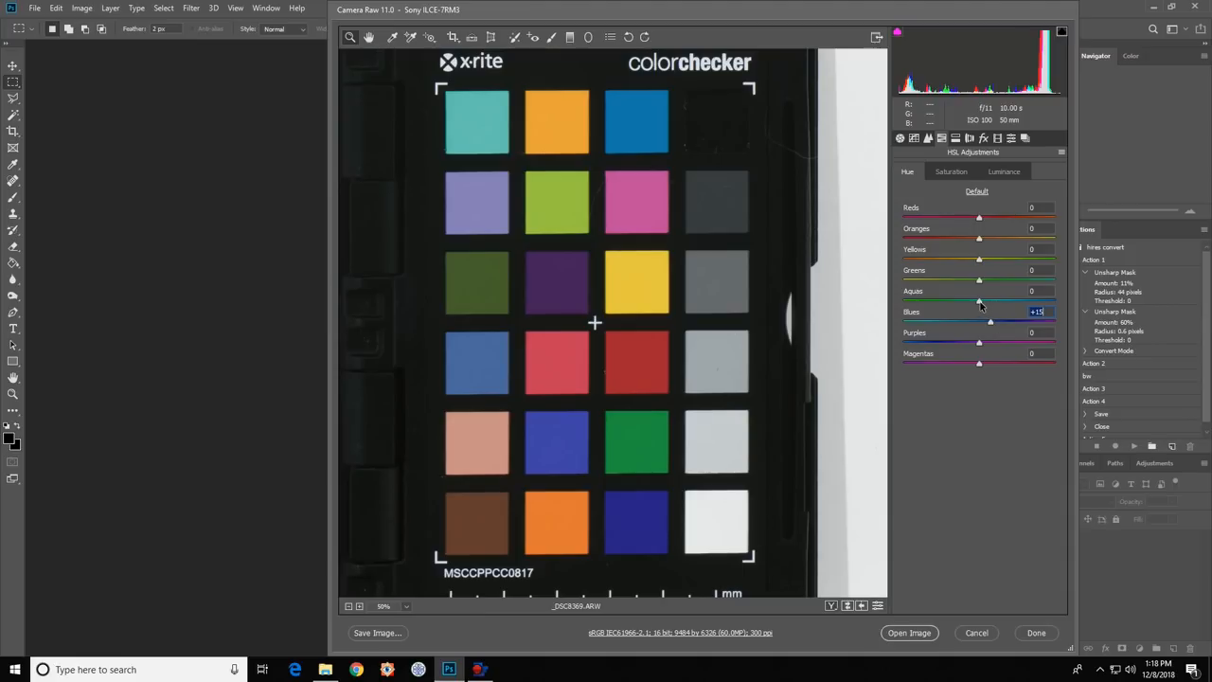
pyautogui.moveTo(585, 156)
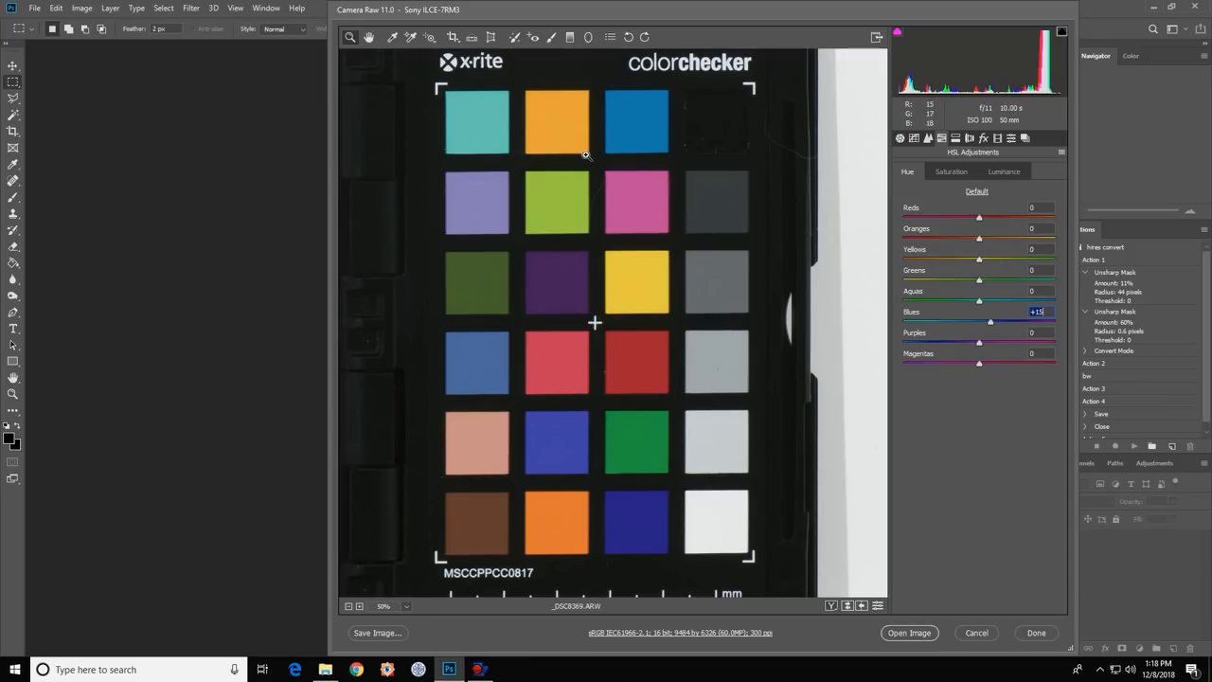
pyautogui.moveTo(492, 129)
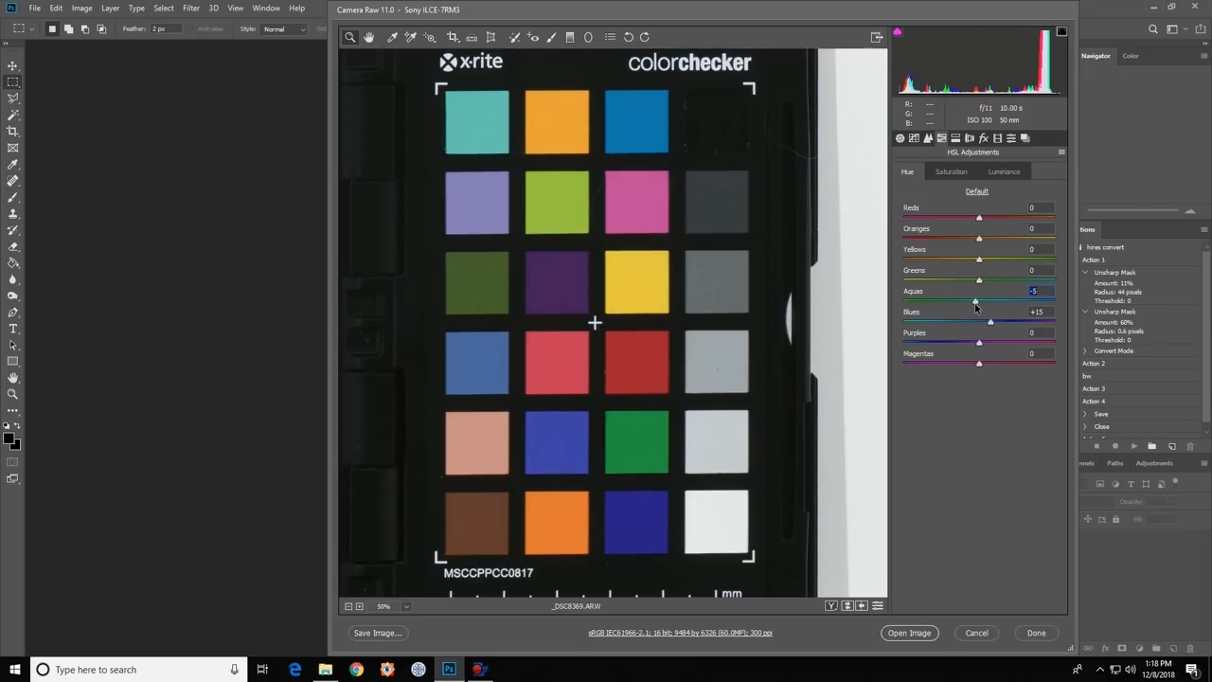
pyautogui.moveTo(642, 367)
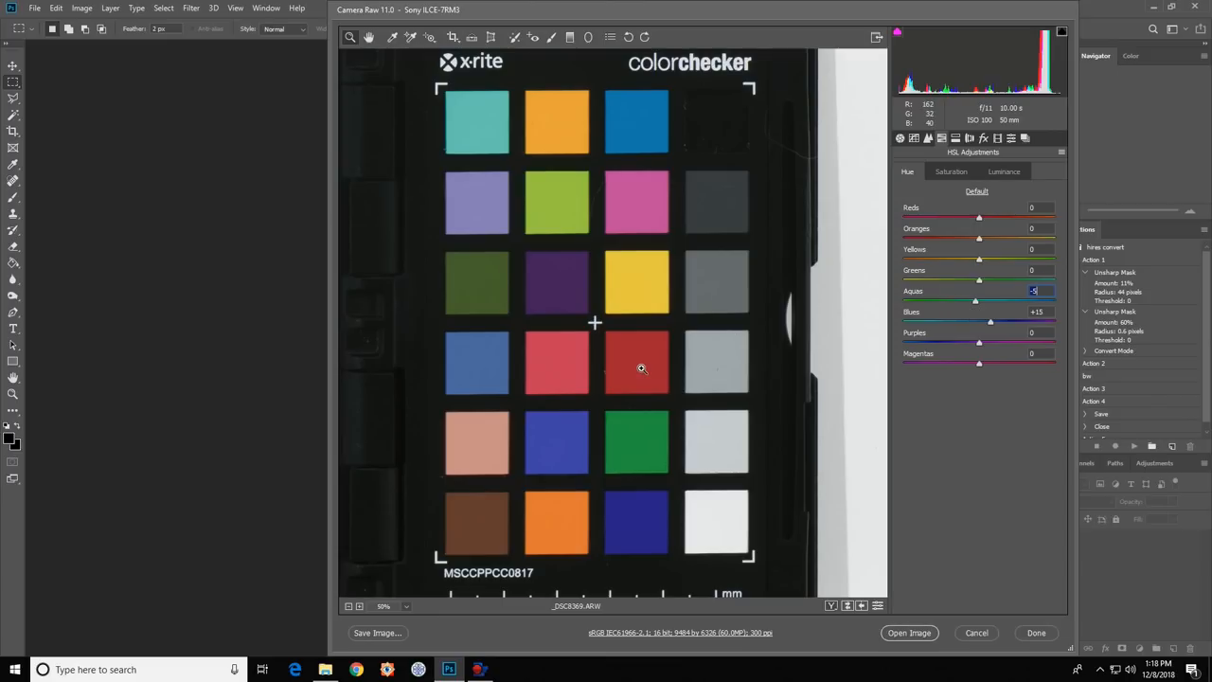
pyautogui.moveTo(977, 220)
pyautogui.write('-5')
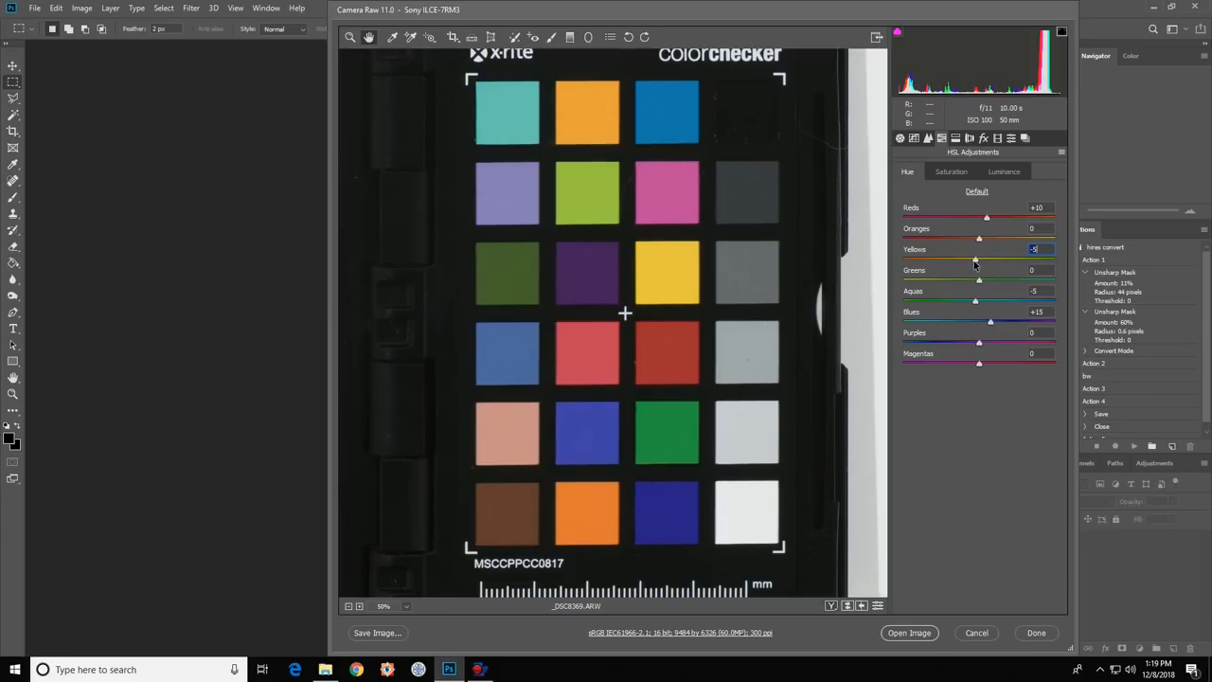
pyautogui.click(1003, 170)
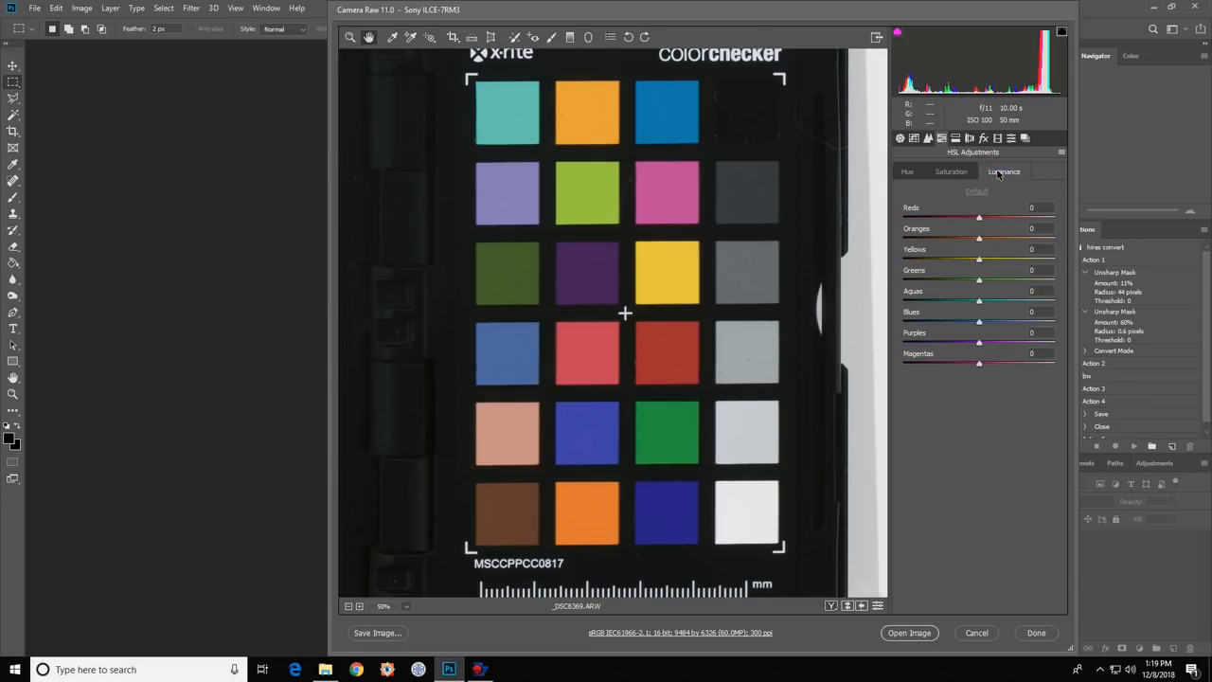